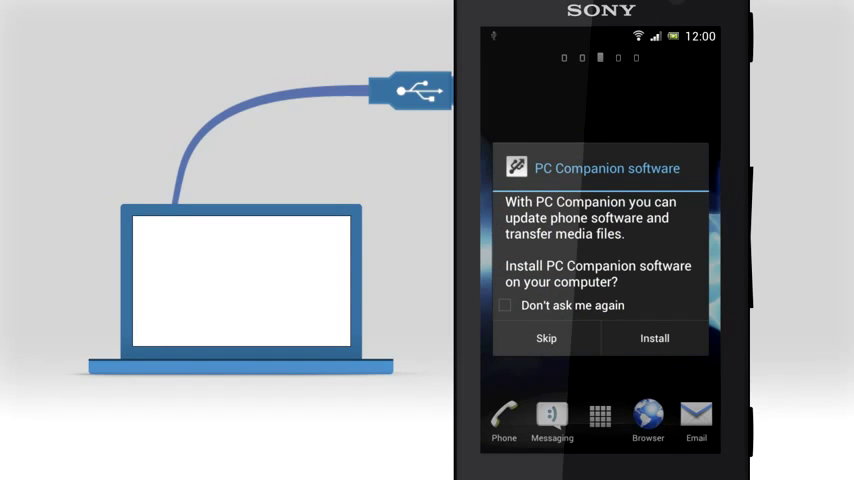
{"action": "left_click", "coordinate": [654, 338]}
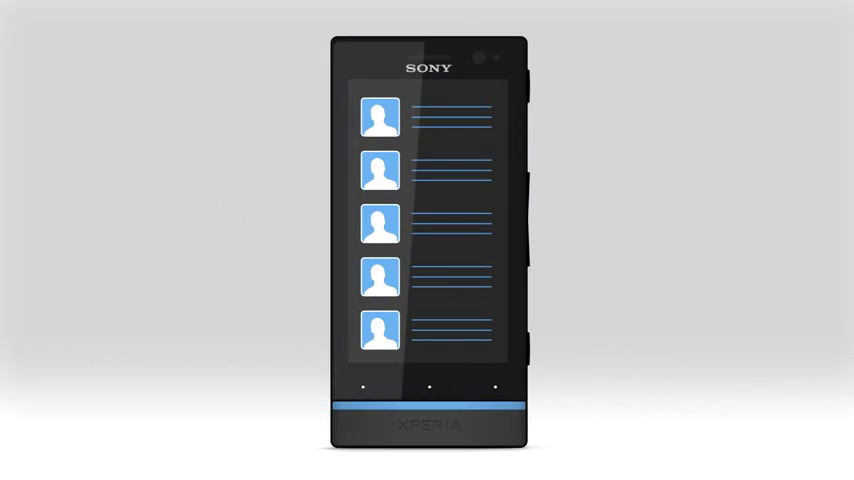
{"action": "left_click", "coordinate": [428, 332]}
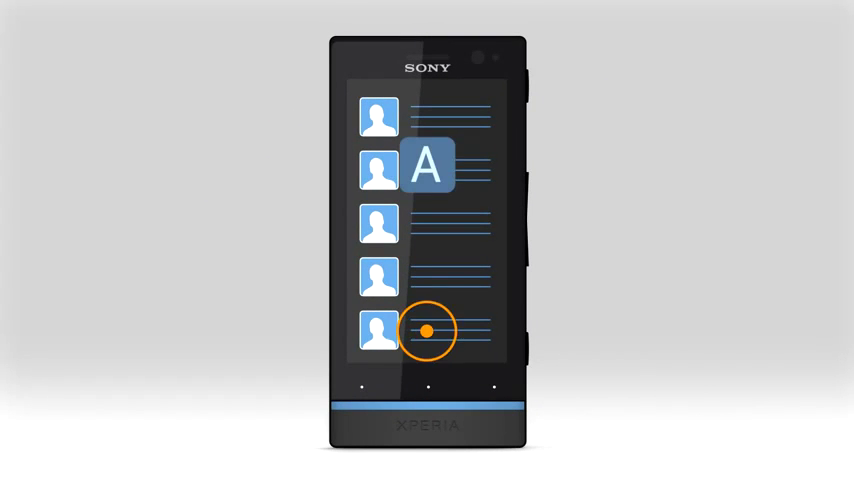